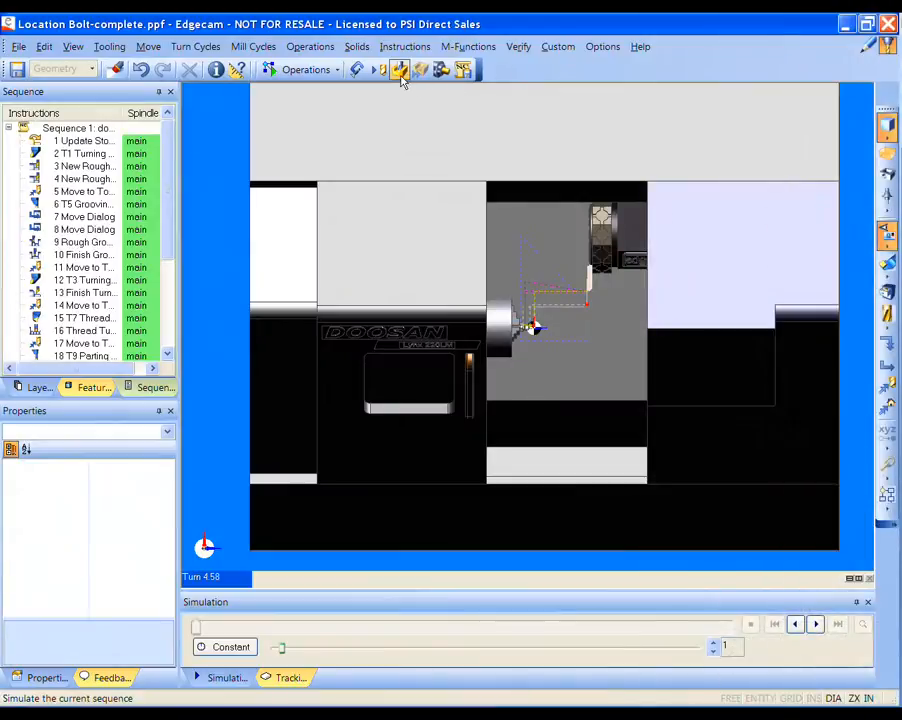
Step: Launch the Simulator for the Location Bolt turning sequence
{"action": "left_click", "coordinate": [398, 68]}
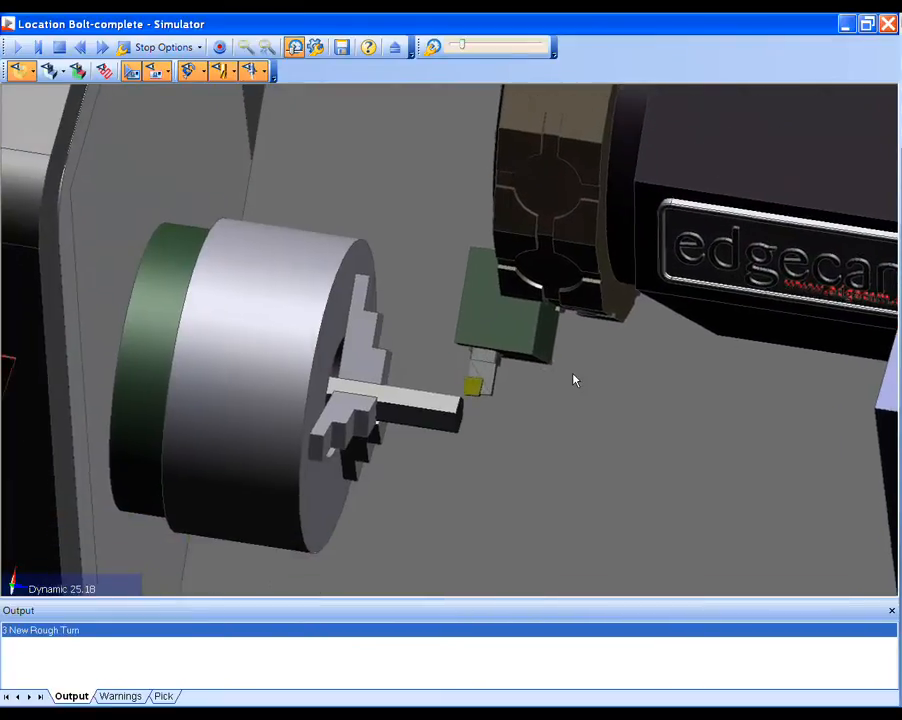
Step: Close the Location Bolt simulation window
{"action": "left_click", "coordinate": [17, 47]}
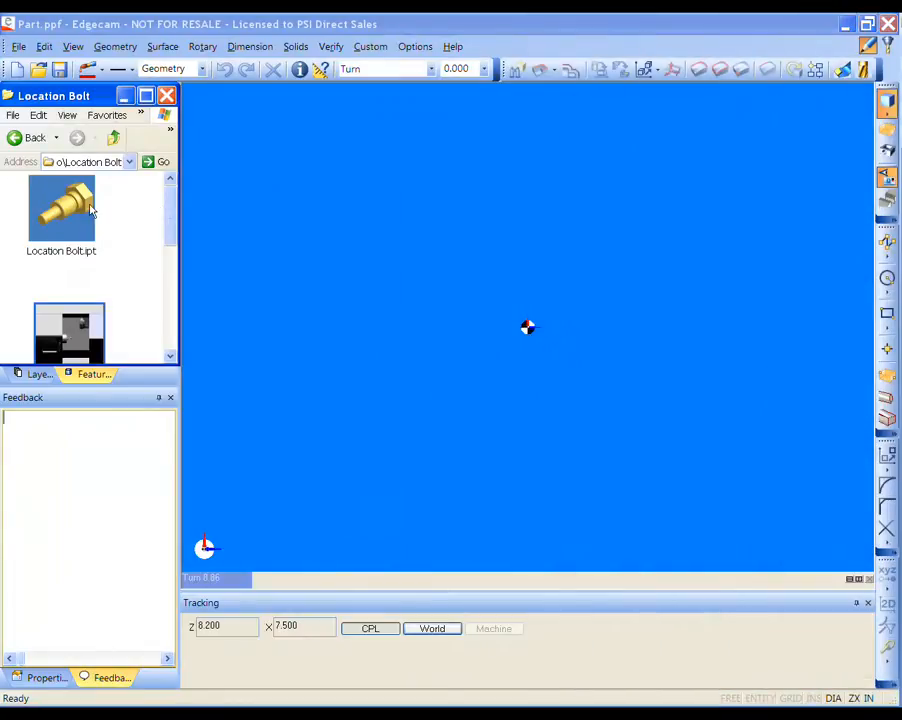
Step: Open Location Bolt.ipt and insert the hex bar solid as stock
{"action": "double_click", "coordinate": [61, 210]}
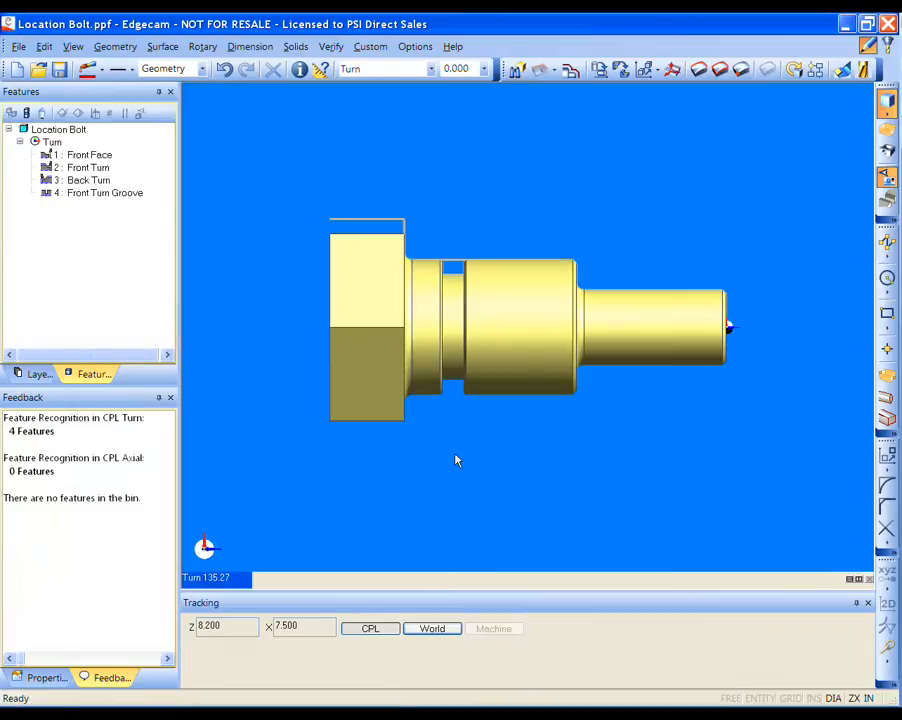
{"action": "mouse_move", "coordinate": [685, 237]}
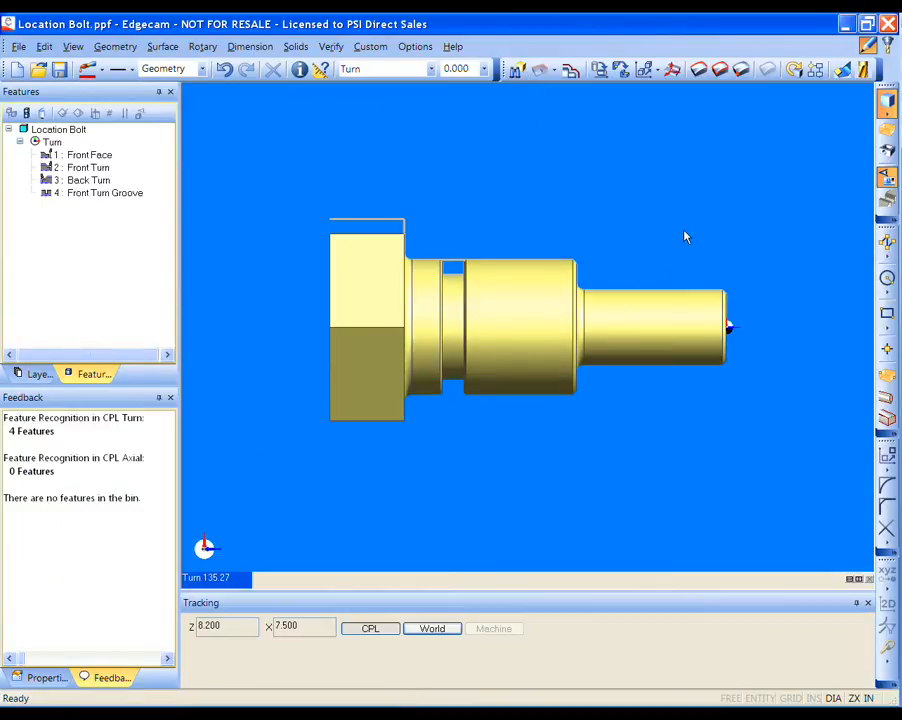
{"action": "left_click", "coordinate": [18, 46]}
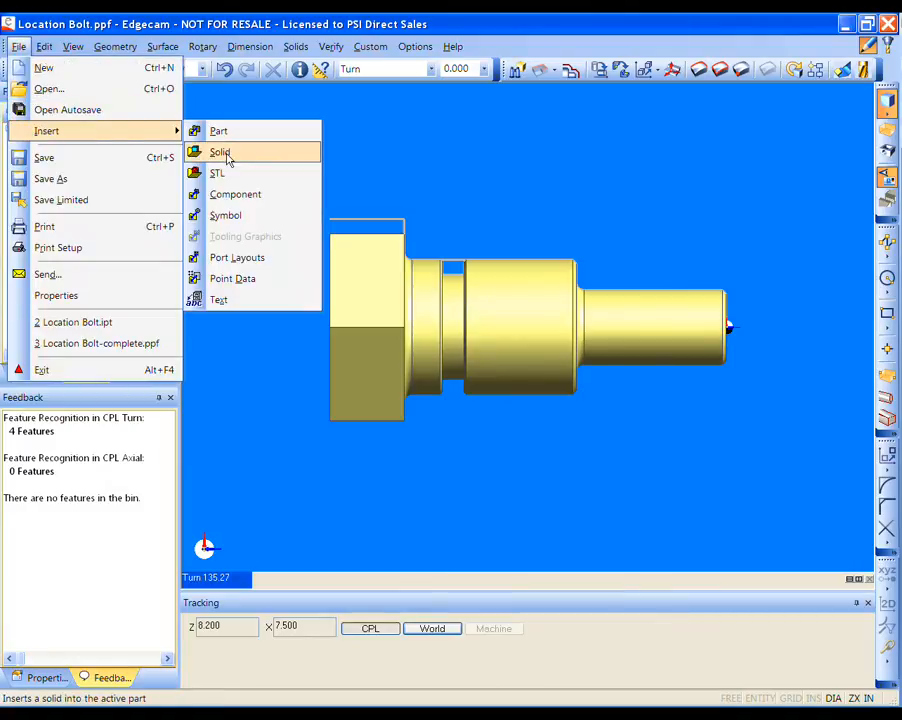
{"action": "left_click", "coordinate": [219, 152]}
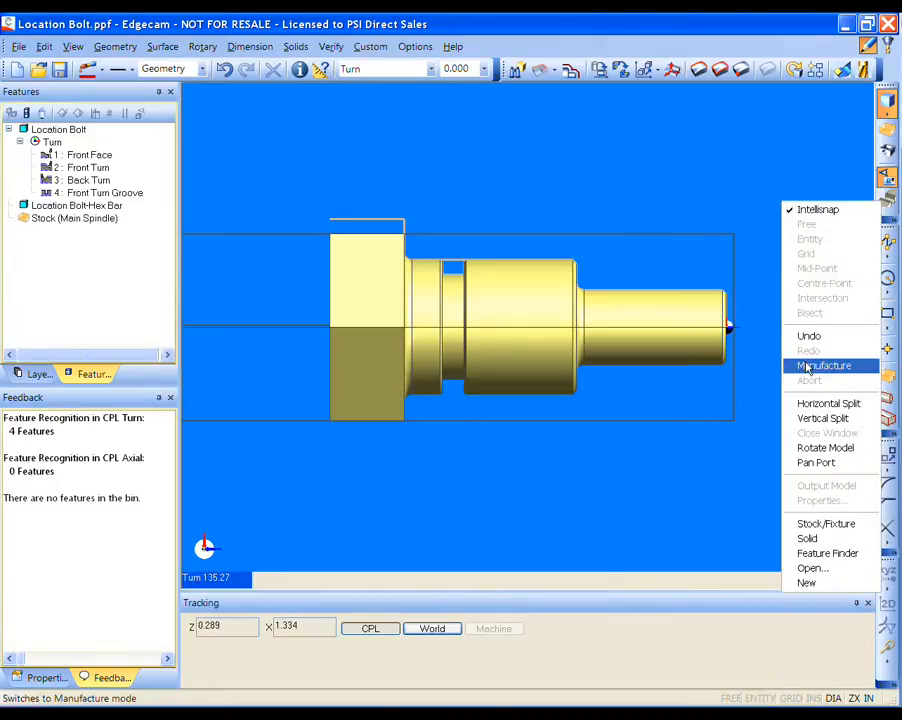
Step: Switch to manufacturing mode and zoom out to view the bolt in the chuck
{"action": "left_click", "coordinate": [824, 365]}
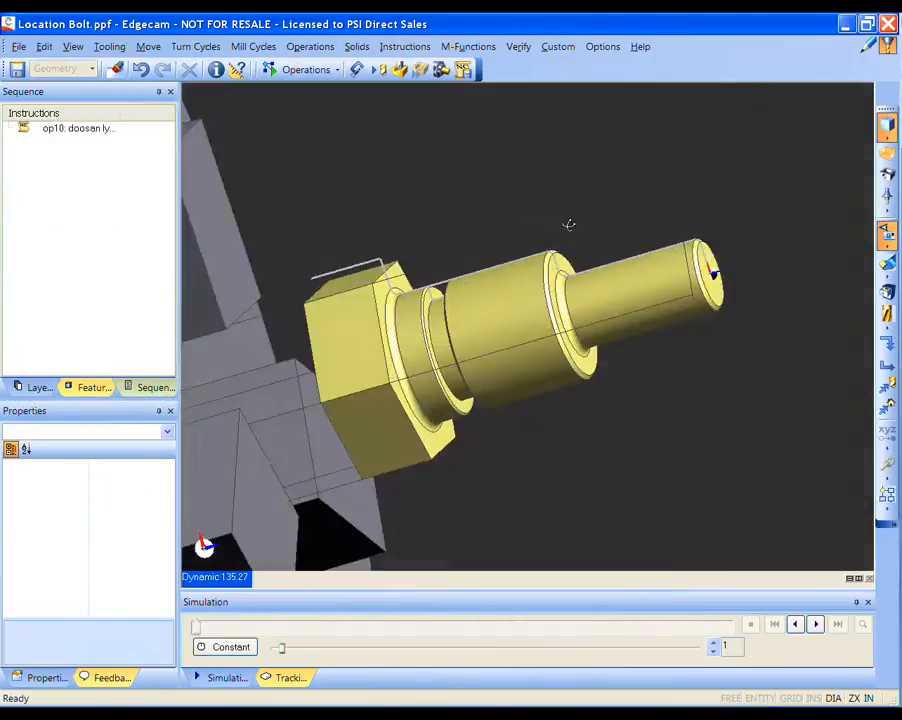
{"action": "left_click_drag", "start_coordinate": [569, 224], "coordinate": [680, 332]}
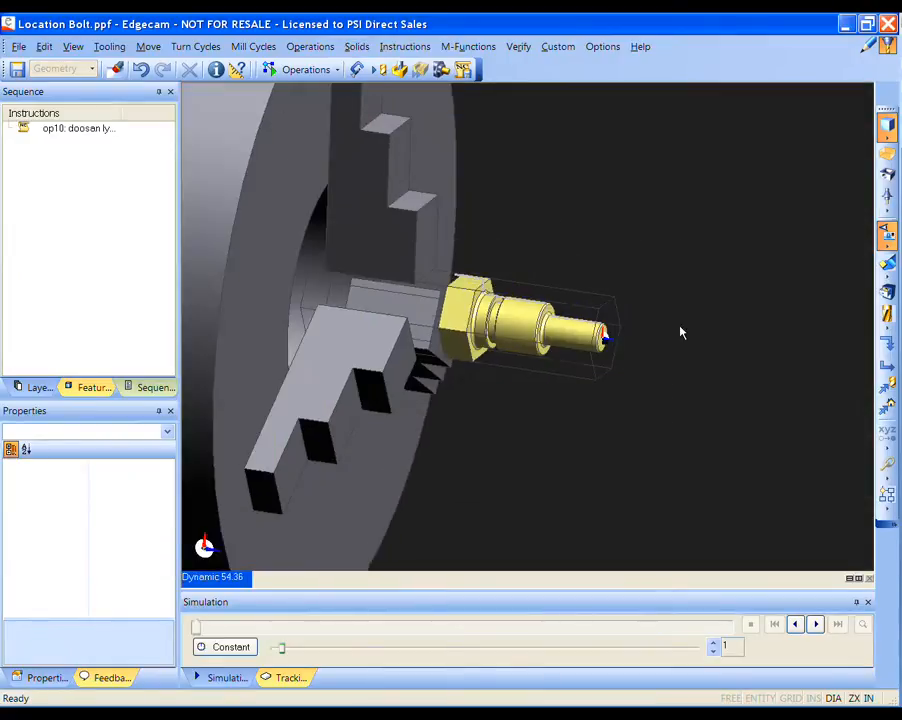
{"action": "mouse_move", "coordinate": [817, 537]}
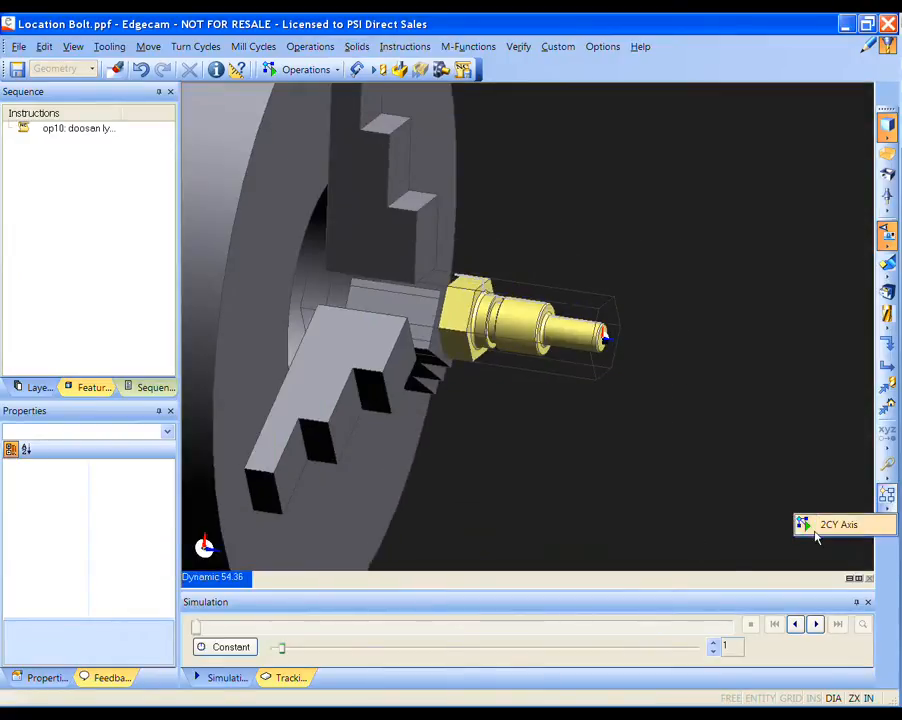
{"action": "mouse_move", "coordinate": [597, 518]}
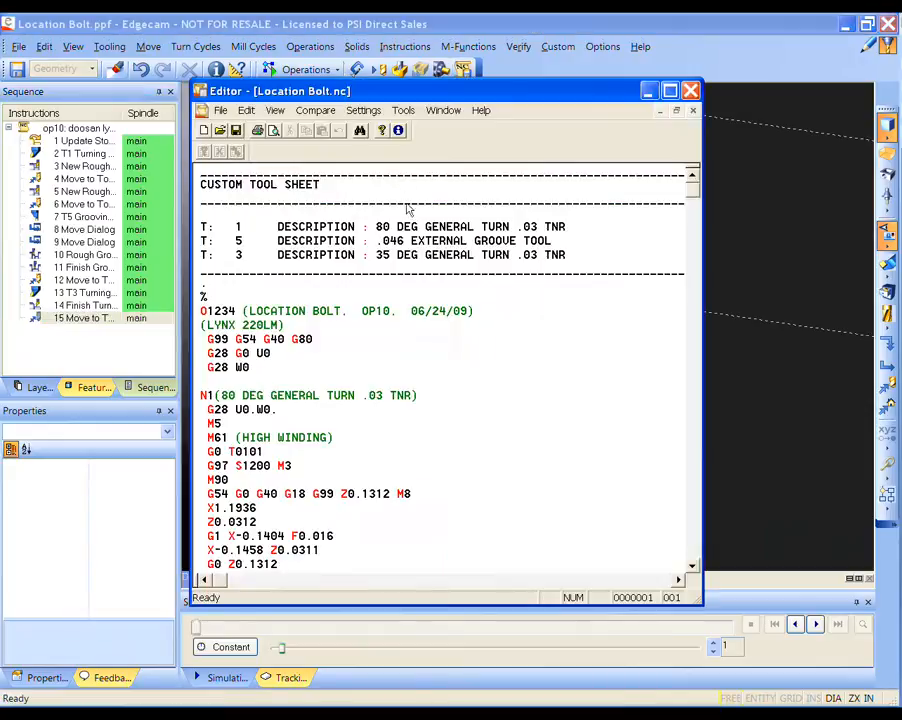
{"action": "scroll", "scroll_direction": "down", "scroll_amount": 3}
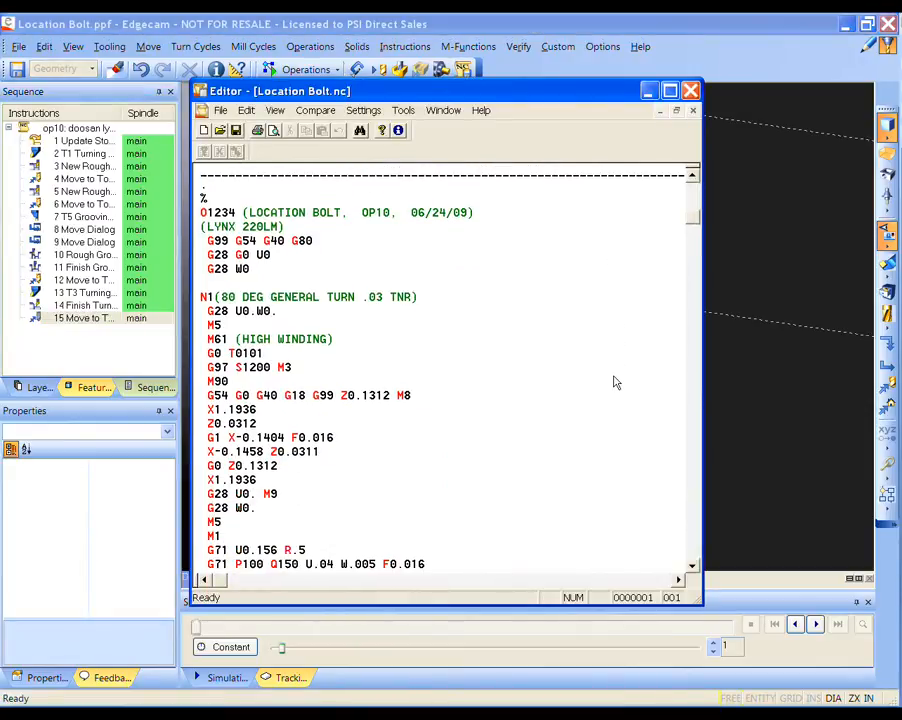
{"action": "scroll", "scroll_direction": "down", "scroll_amount": 3}
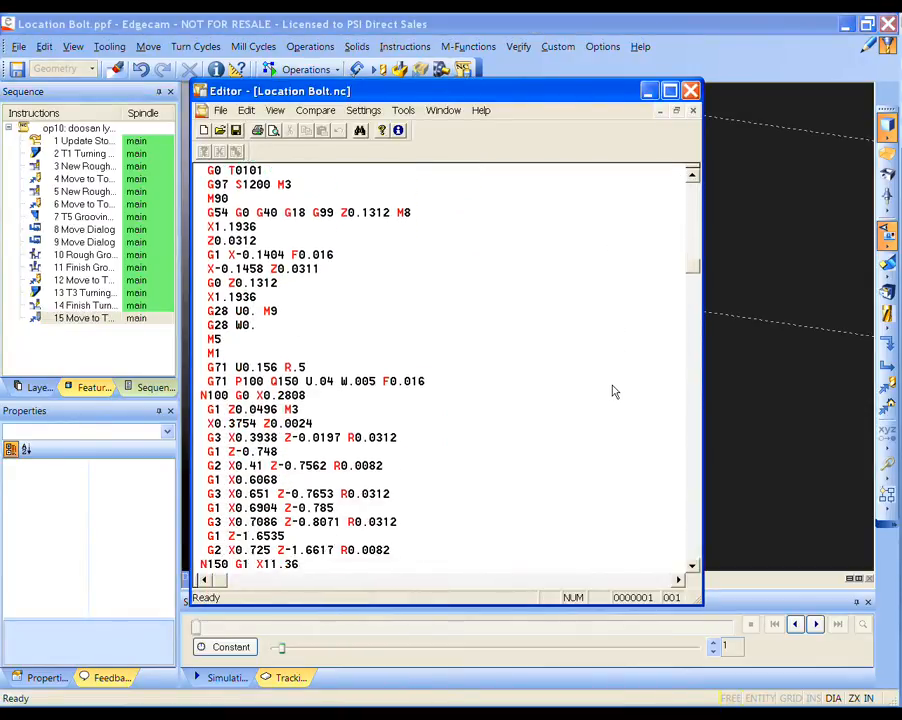
{"action": "scroll", "scroll_direction": "down", "scroll_amount": 3}
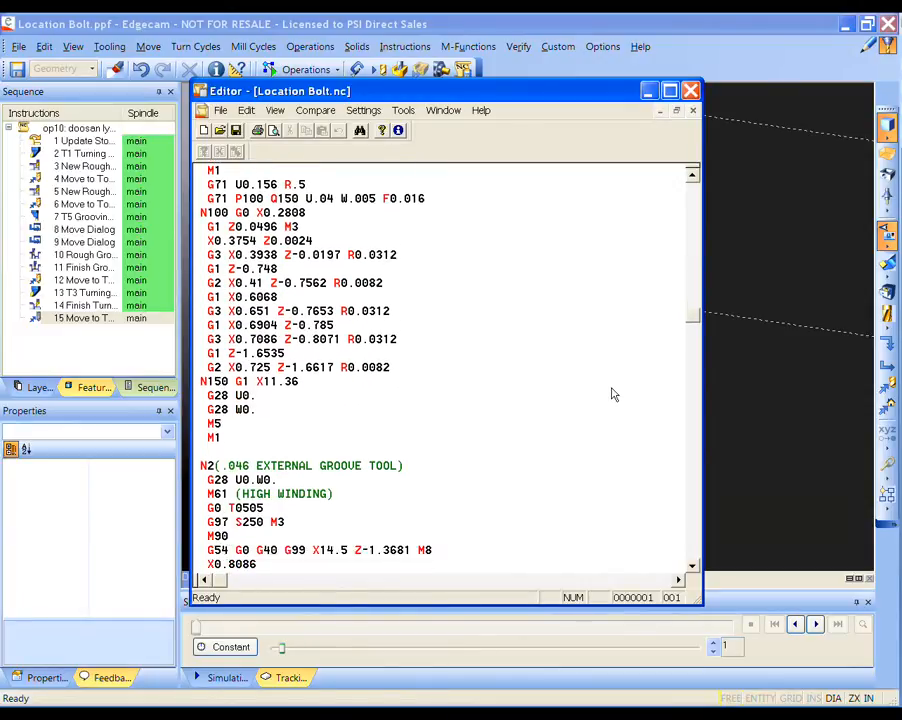
{"action": "scroll", "scroll_direction": "down", "scroll_amount": 3}
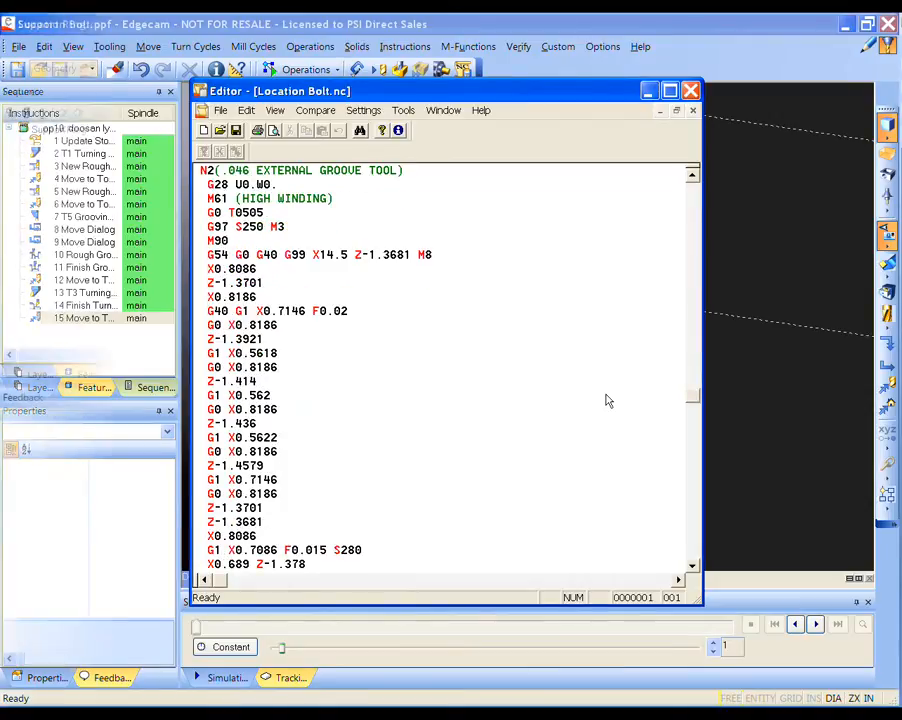
Step: Open Support Ring.ppf and run Automatic Feature Finder, accepting its settings
{"action": "left_click", "coordinate": [691, 90]}
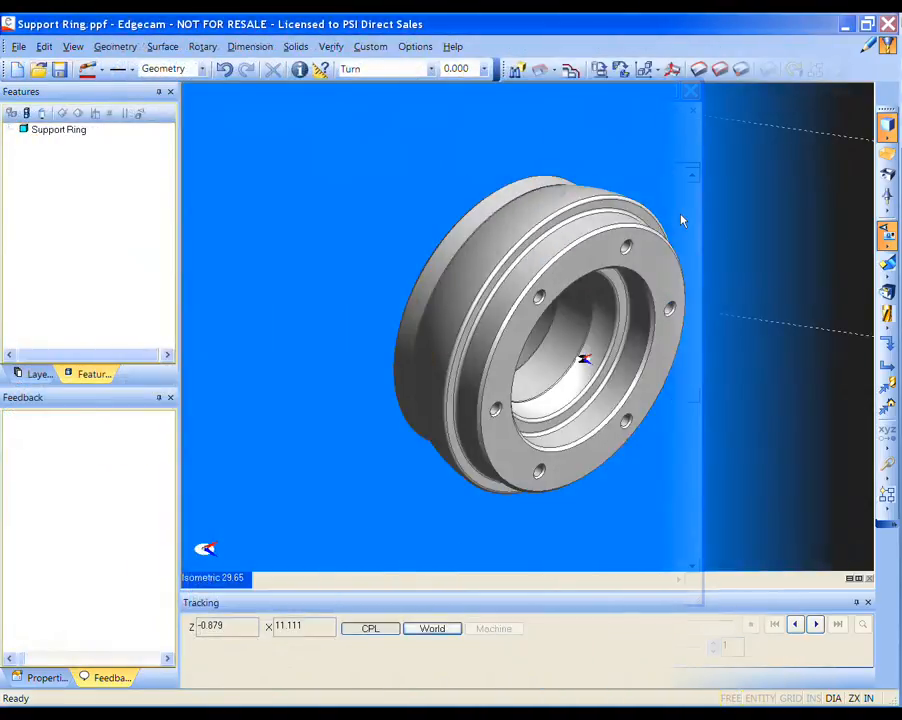
{"action": "left_click", "coordinate": [517, 69]}
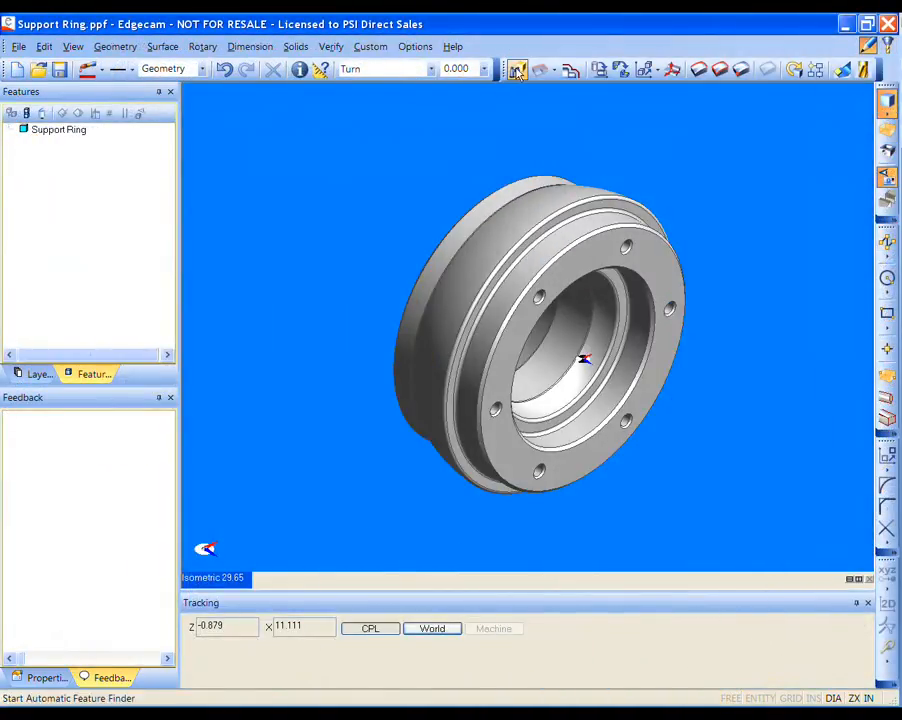
{"action": "left_click", "coordinate": [516, 69]}
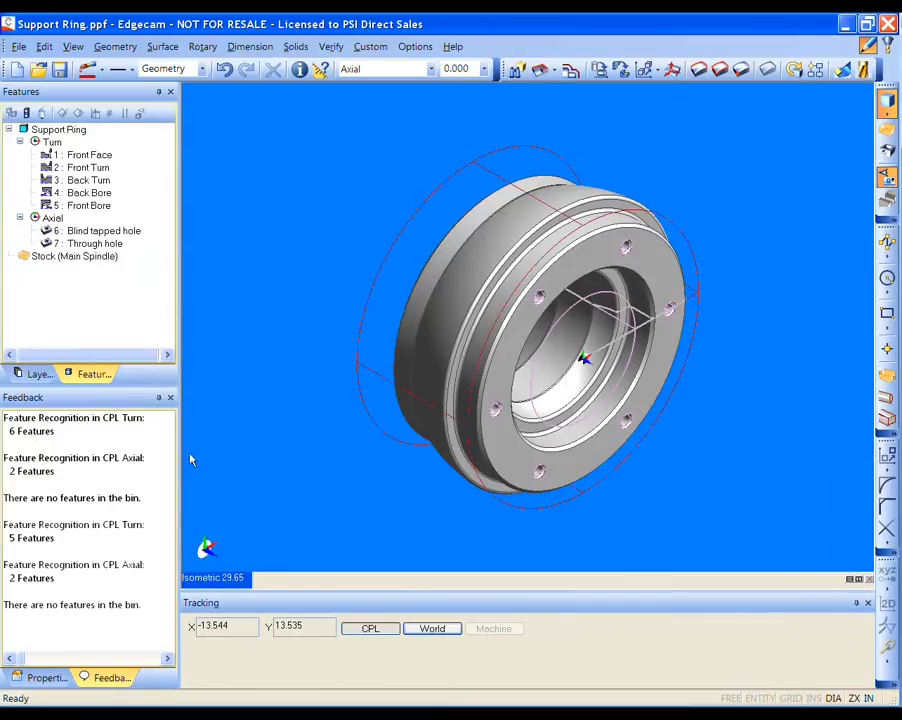
{"action": "mouse_move", "coordinate": [238, 590]}
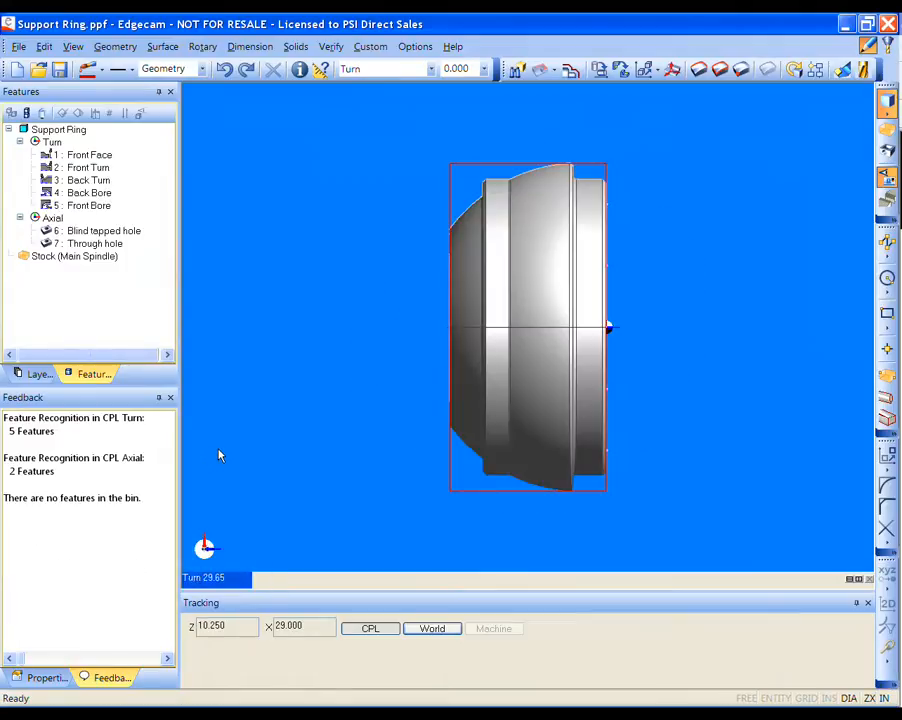
{"action": "right_click", "coordinate": [356, 485]}
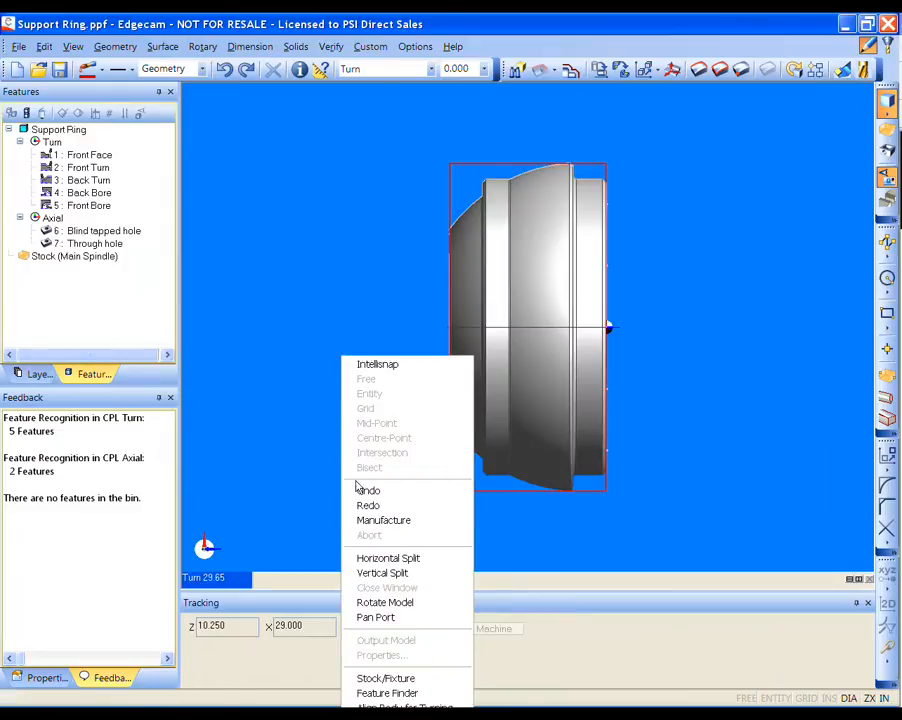
Step: Choose Manufacture and generate the automatic 28-step Support Ring toolpath sequence
{"action": "left_click", "coordinate": [384, 520]}
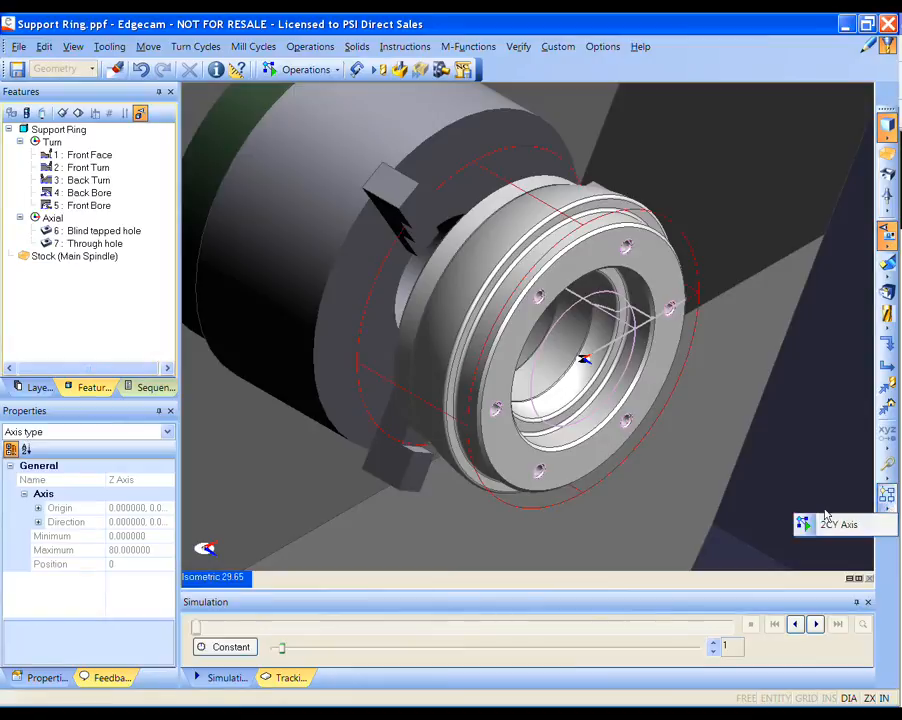
{"action": "mouse_move", "coordinate": [604, 528]}
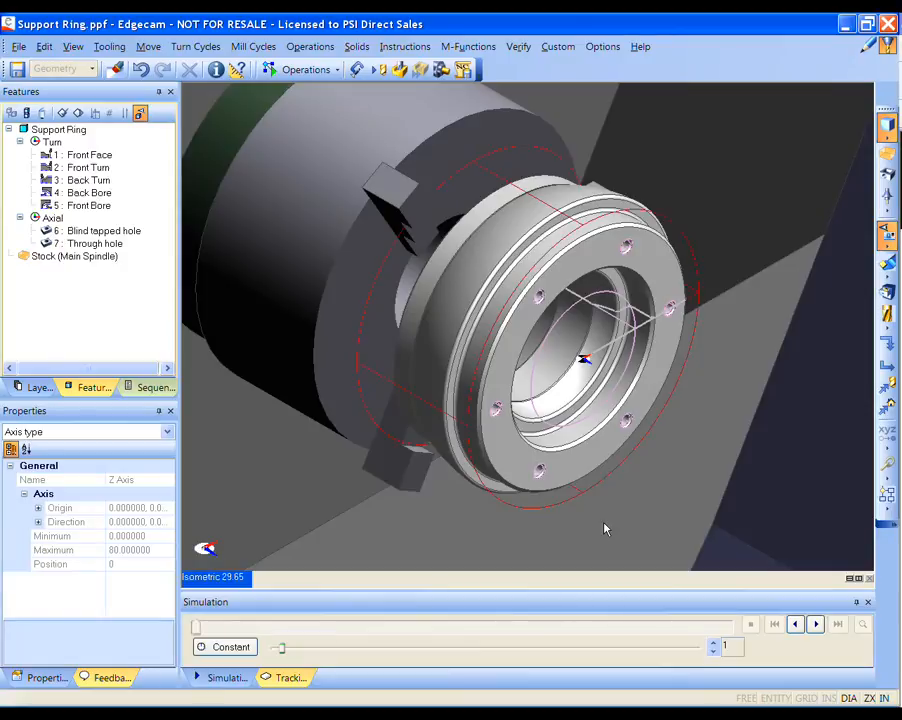
{"action": "left_click", "coordinate": [153, 387]}
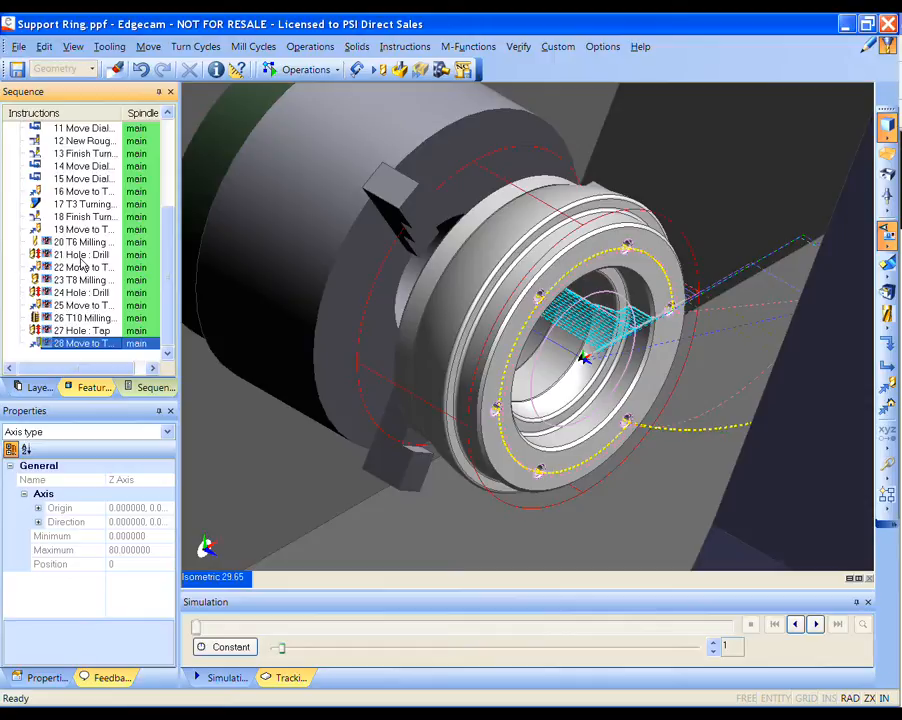
Step: Simulate only the '21 Hole : Drill' instruction from the Sequence tree
{"action": "right_click", "coordinate": [80, 254]}
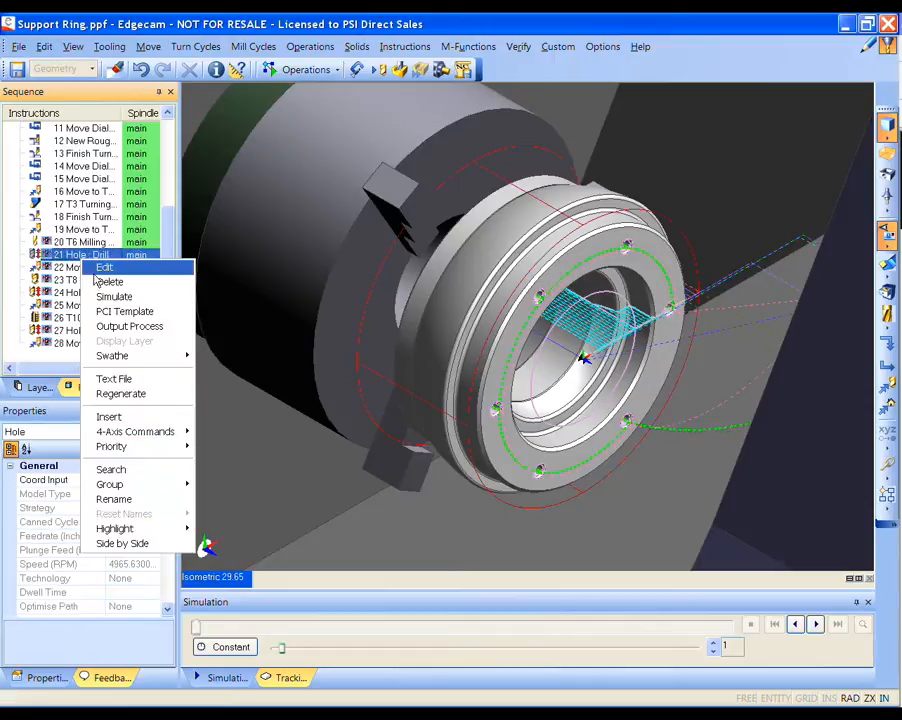
{"action": "mouse_move", "coordinate": [114, 296]}
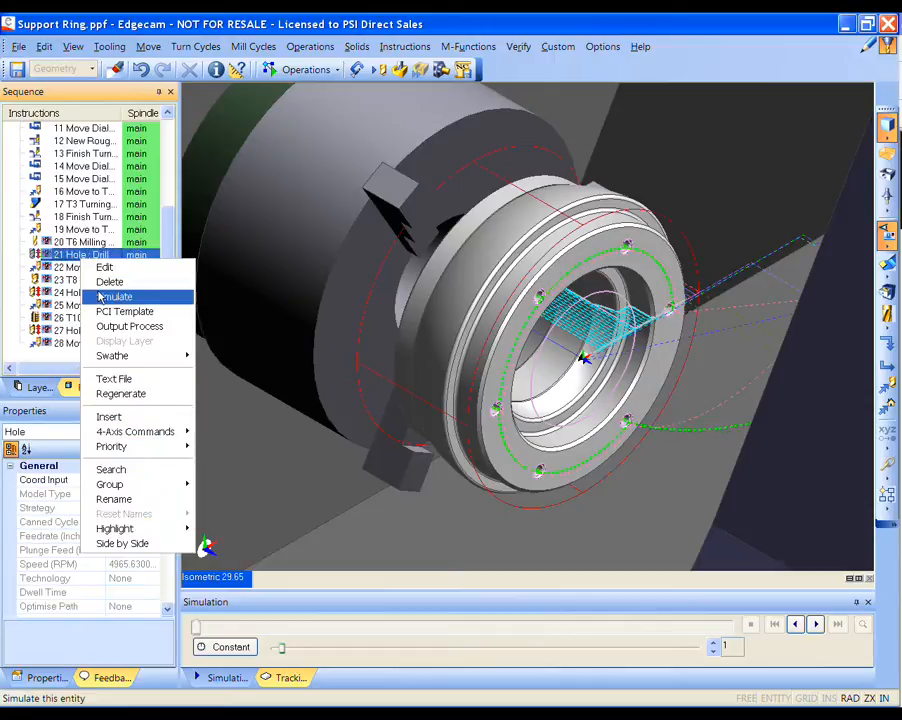
{"action": "left_click", "coordinate": [113, 296]}
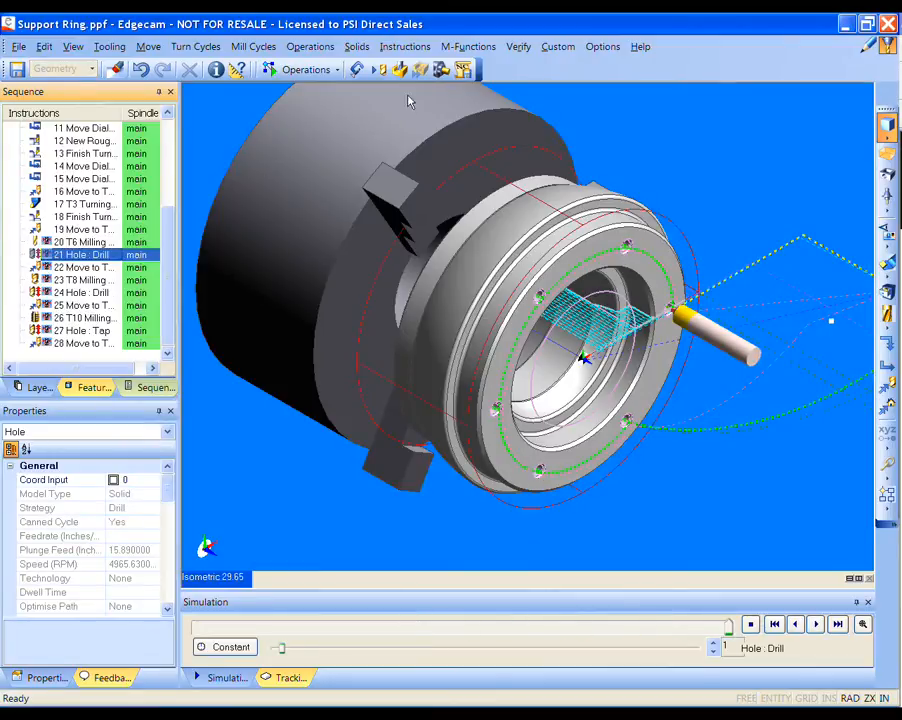
{"action": "mouse_move", "coordinate": [400, 68]}
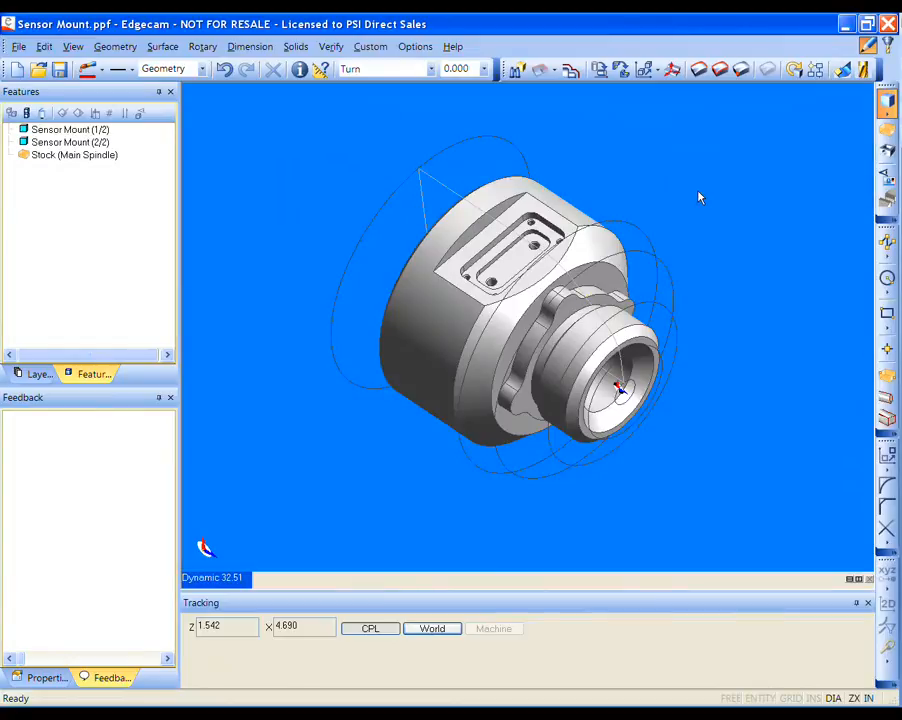
{"action": "mouse_move", "coordinate": [690, 190]}
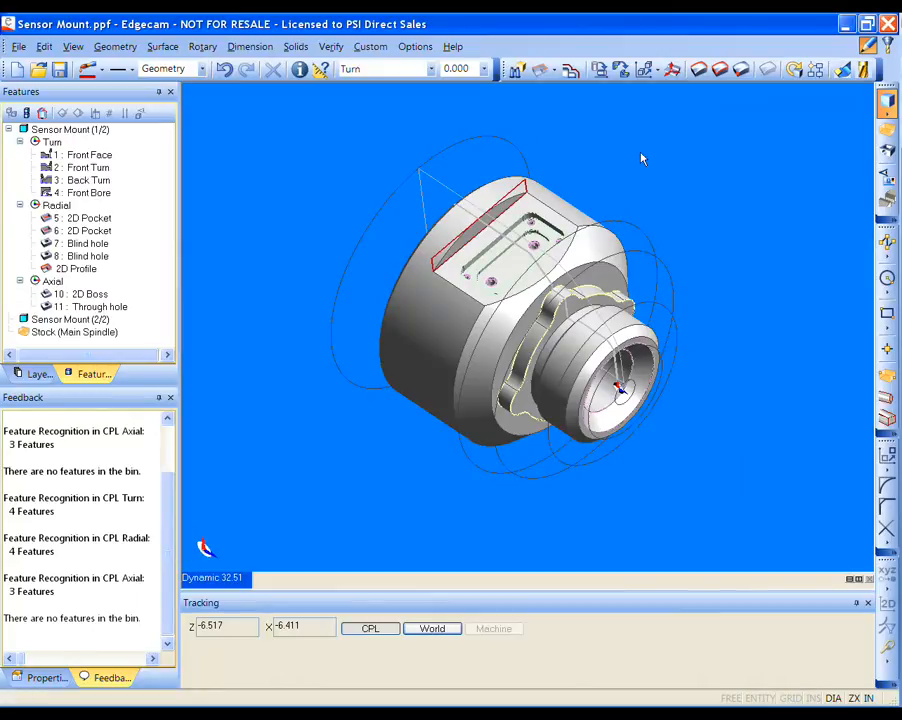
Step: Open the graphics window shortcut menu for the recognised Sensor Mount
{"action": "right_click", "coordinate": [642, 158]}
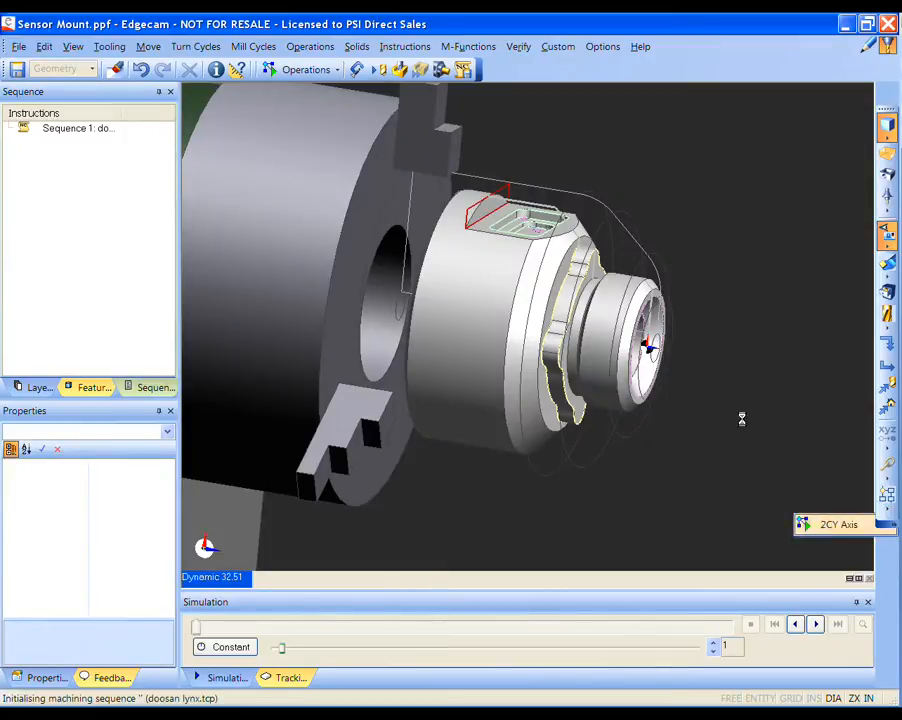
{"action": "mouse_move", "coordinate": [748, 400]}
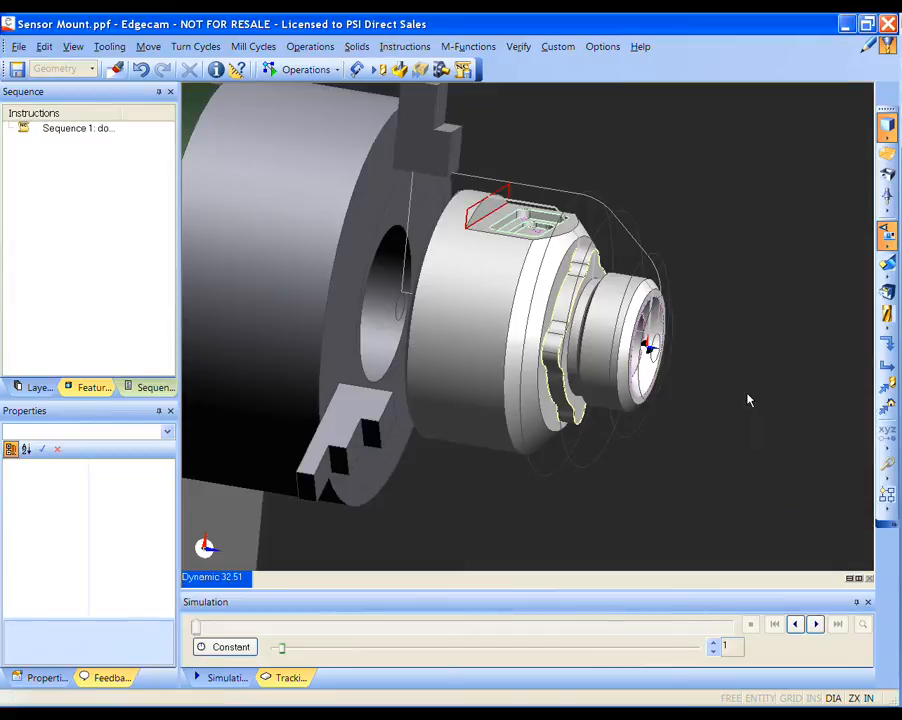
Step: Start generating the Sensor Mount's automatic toolpath sequence
{"action": "left_click", "coordinate": [23, 128]}
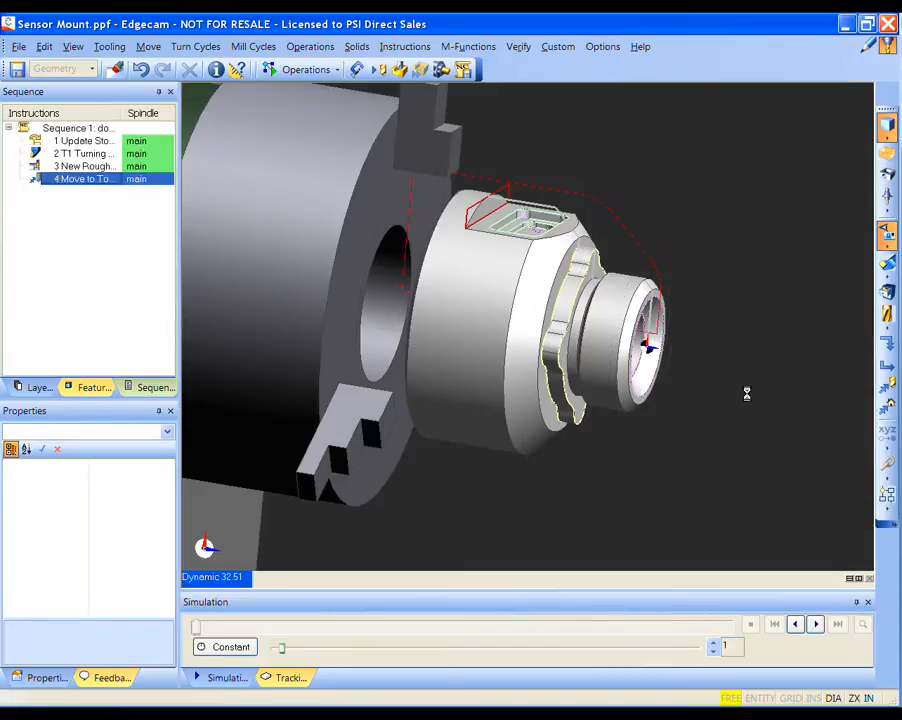